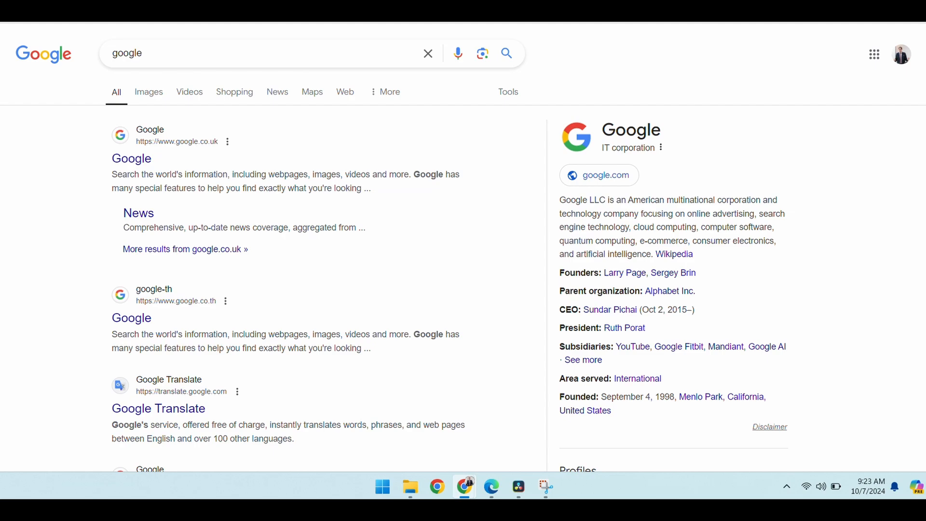
Step: Search Google for 'brisk google extension'
{"action": "type", "text": "brisk google extension"}
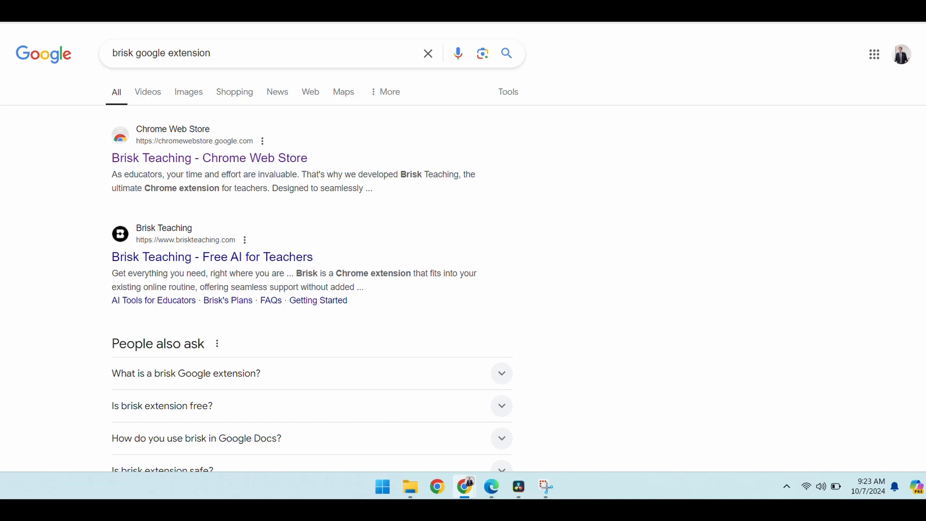
Step: Add the Brisk Teaching extension to Chrome from its Web Store listing
{"action": "left_click", "coordinate": [210, 157]}
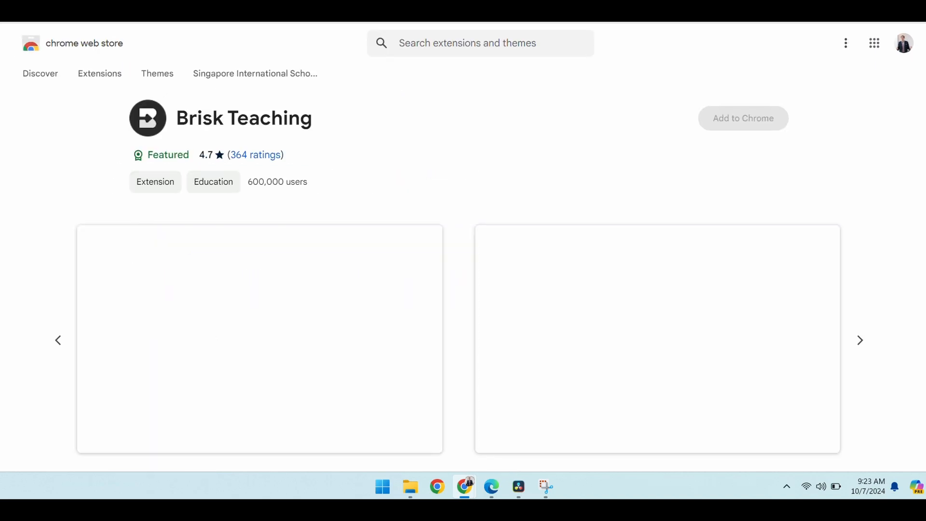
{"action": "left_click", "coordinate": [743, 117]}
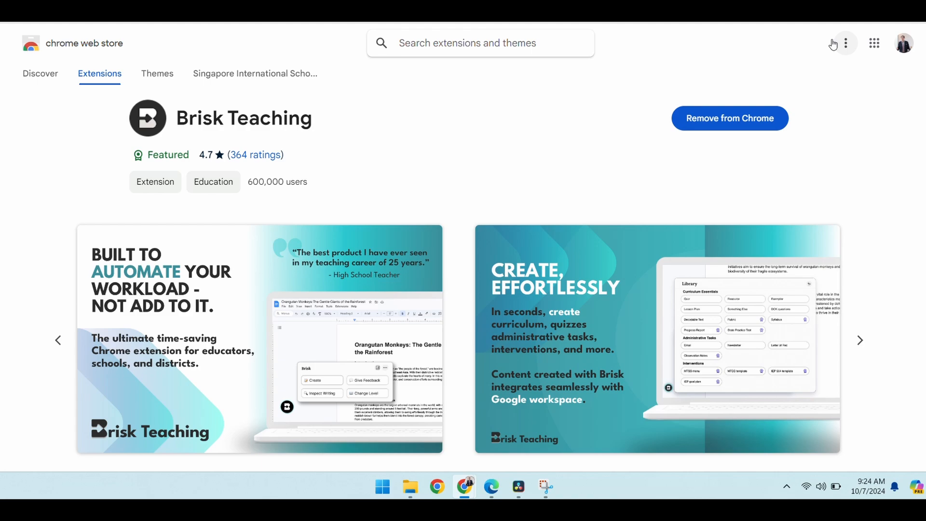
{"action": "mouse_move", "coordinate": [874, 43]}
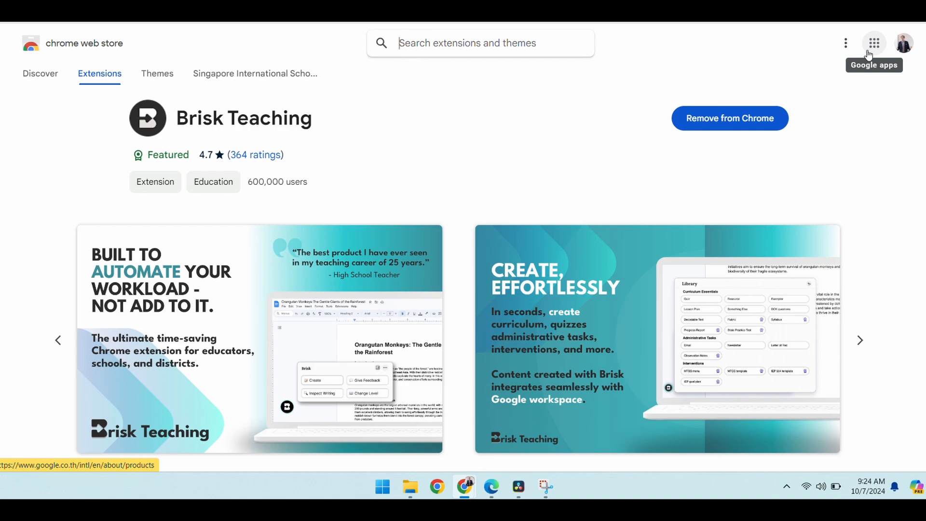
Step: Launch Slides from the Google apps launcher and start a blank presentation
{"action": "left_click", "coordinate": [873, 42]}
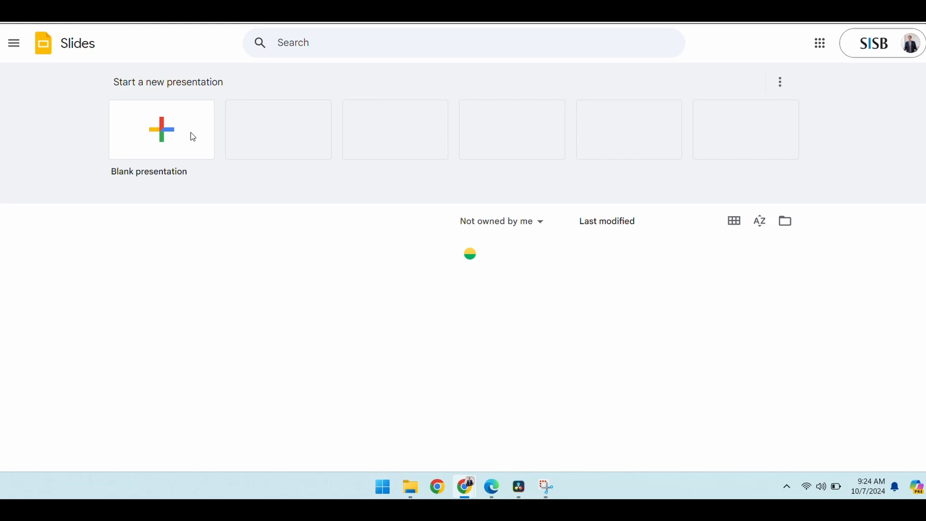
{"action": "left_click", "coordinate": [161, 129]}
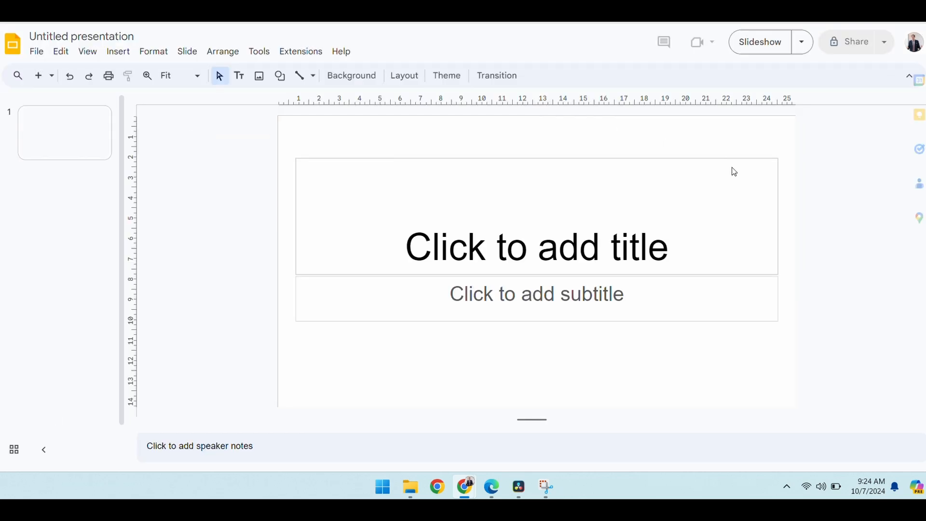
Step: From the Brisk floating button, choose the tool that generates slides for the presentation
{"action": "left_click", "coordinate": [445, 75]}
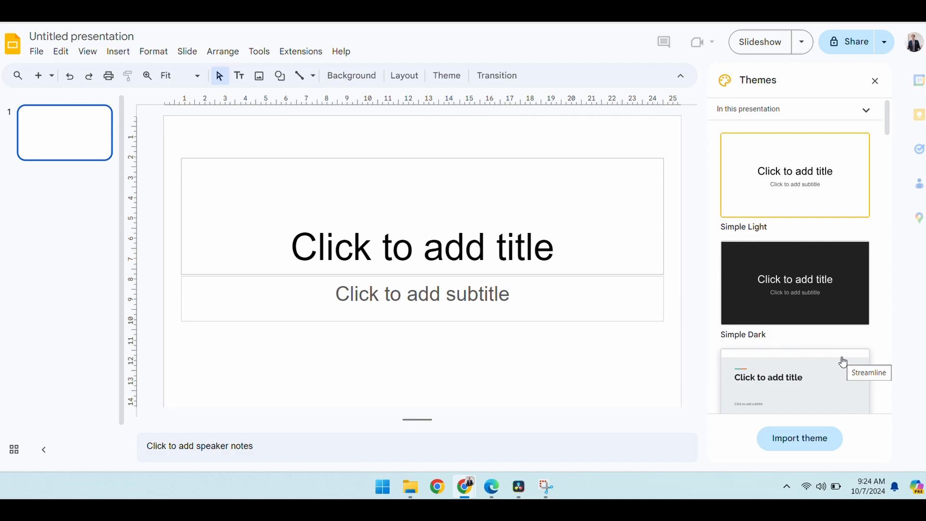
{"action": "mouse_move", "coordinate": [909, 386]}
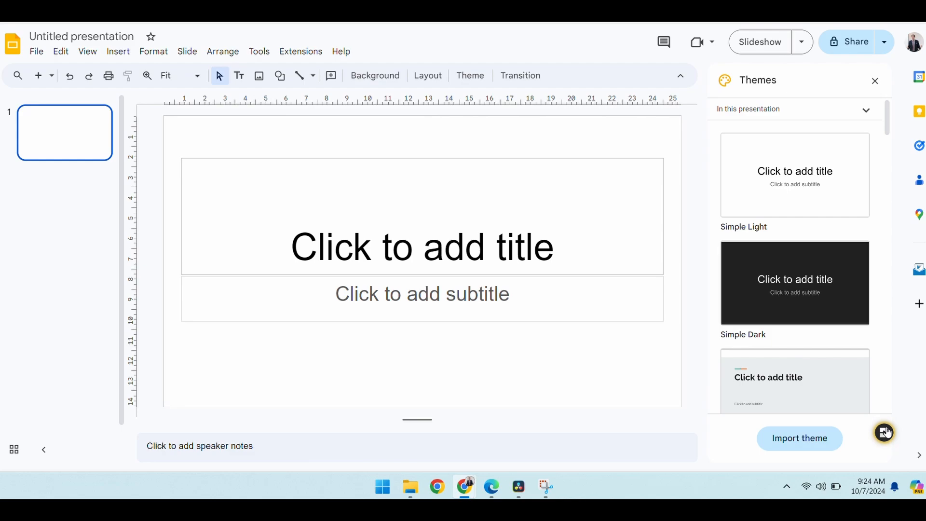
{"action": "left_click", "coordinate": [884, 432]}
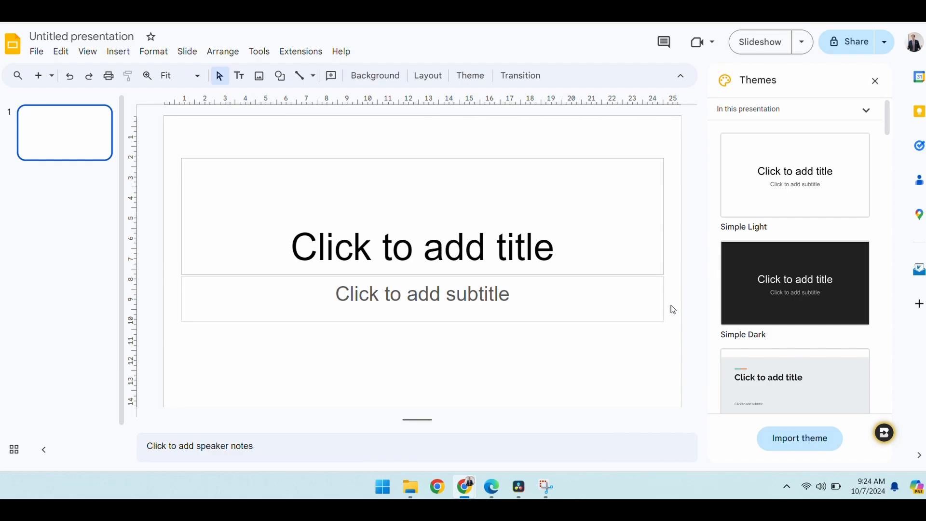
{"action": "left_click", "coordinate": [883, 432]}
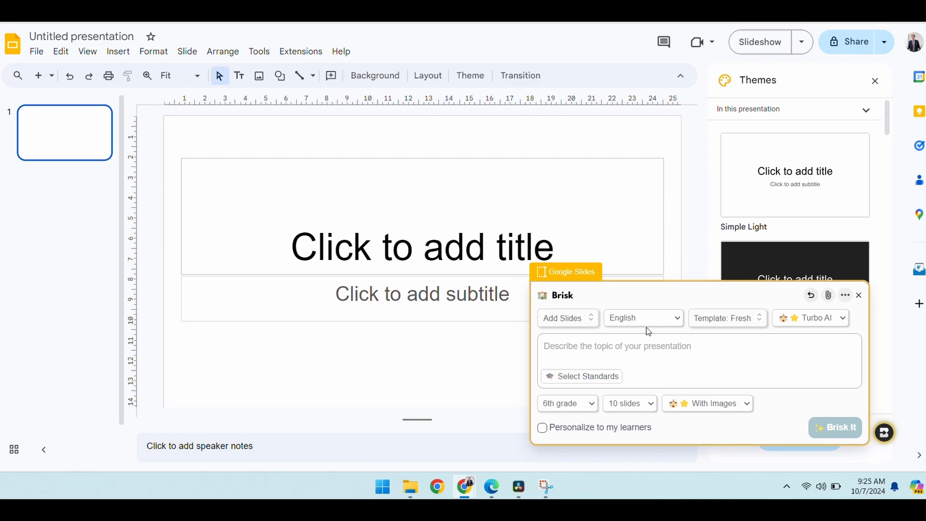
Step: Enter the topic 'IGCSE Greography presentation - population', keeping 6th grade, 10 slides and images
{"action": "left_click", "coordinate": [643, 354]}
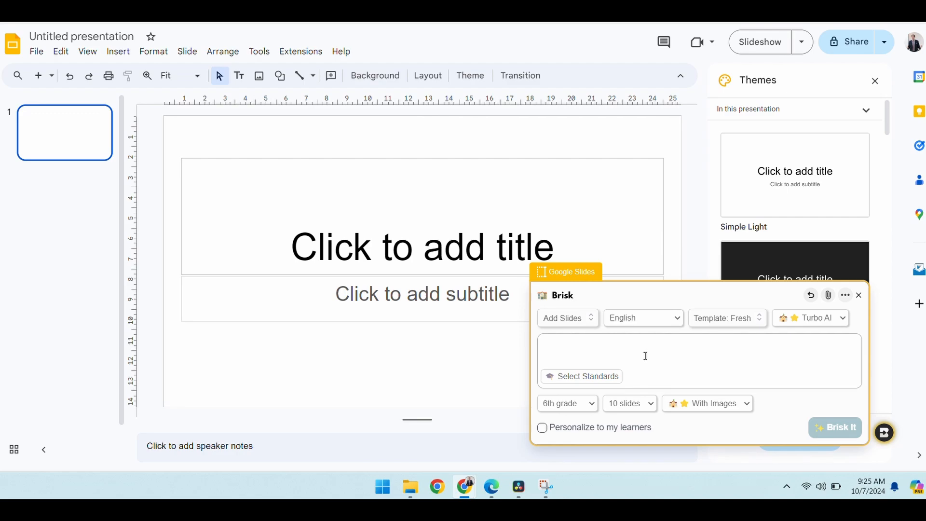
{"action": "left_click", "coordinate": [643, 356]}
{"action": "type", "text": "I"}
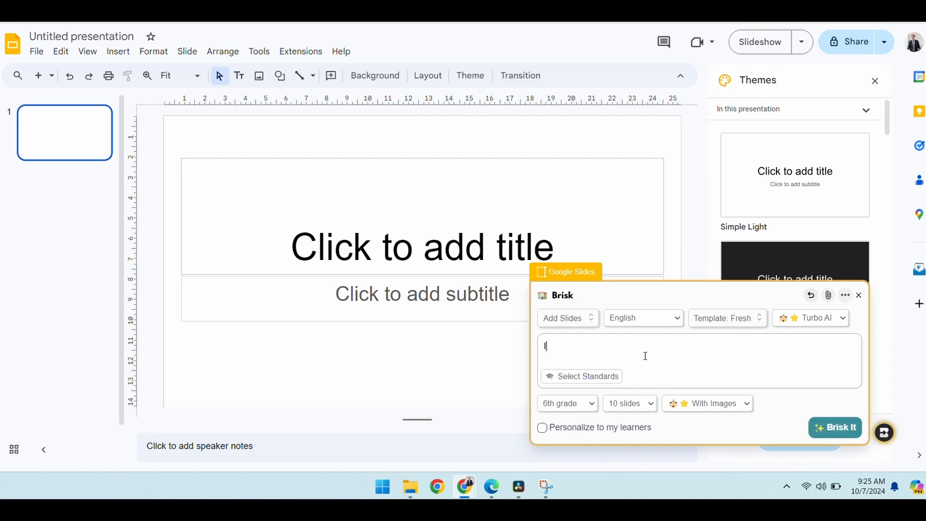
{"action": "type", "text": "GCSE Gre"}
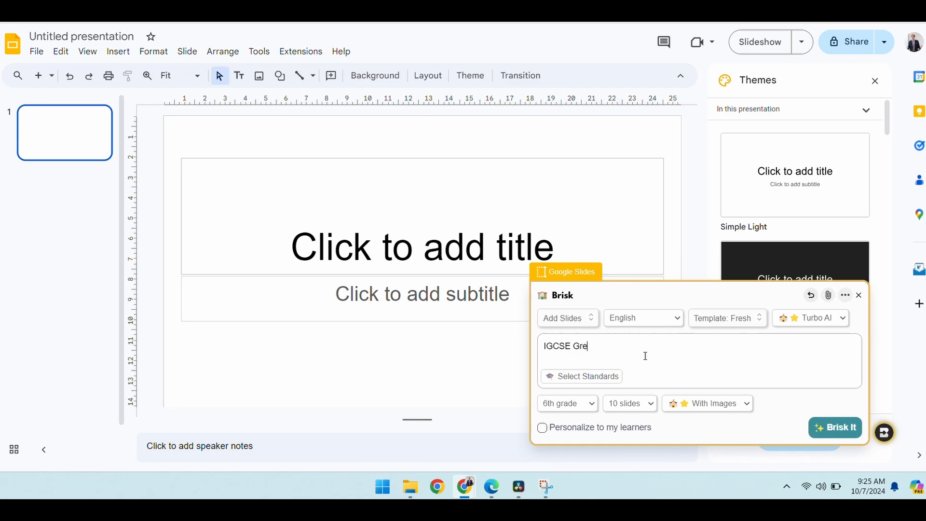
{"action": "type", "text": "ograph"}
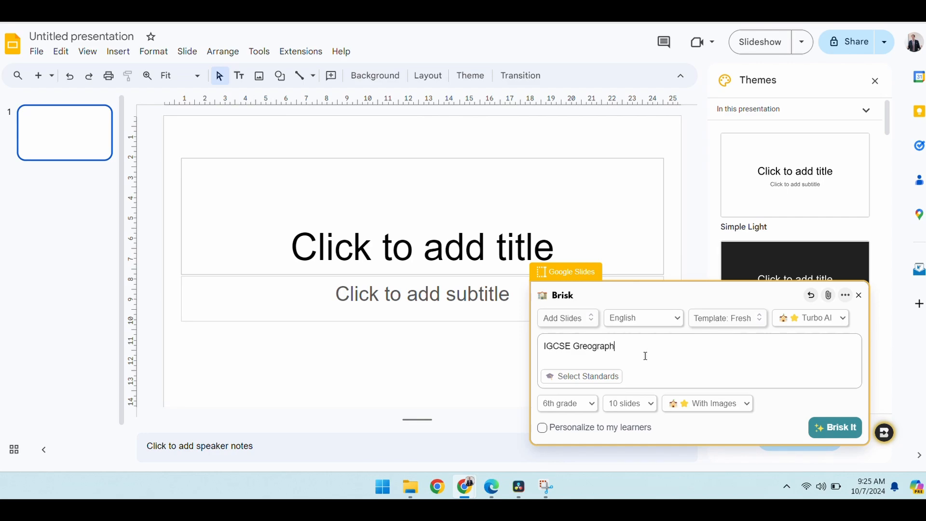
{"action": "type", "text": "y prersentation - p"}
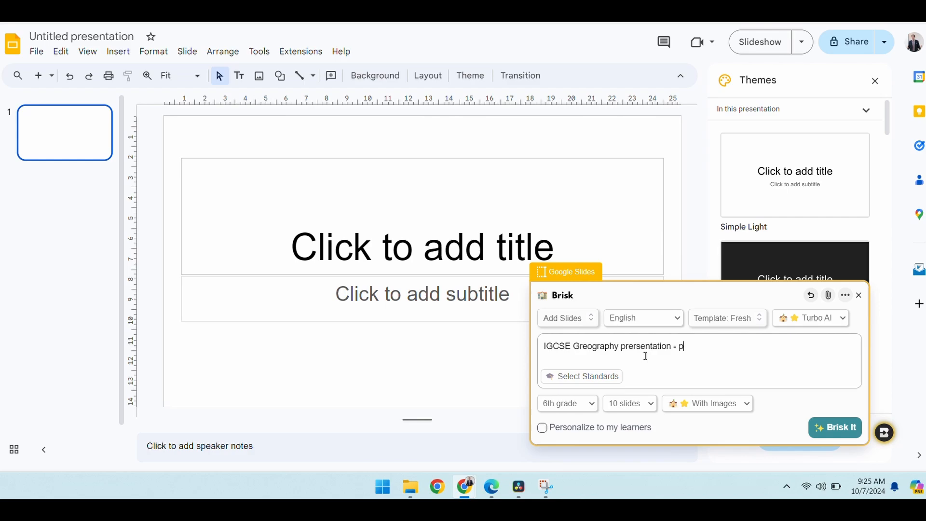
{"action": "type", "text": "opulation"}
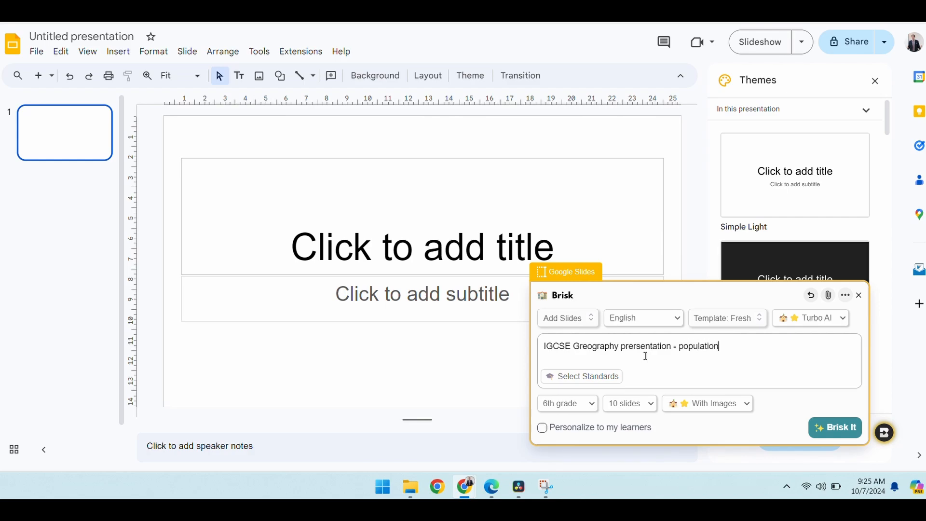
{"action": "mouse_move", "coordinate": [630, 345]}
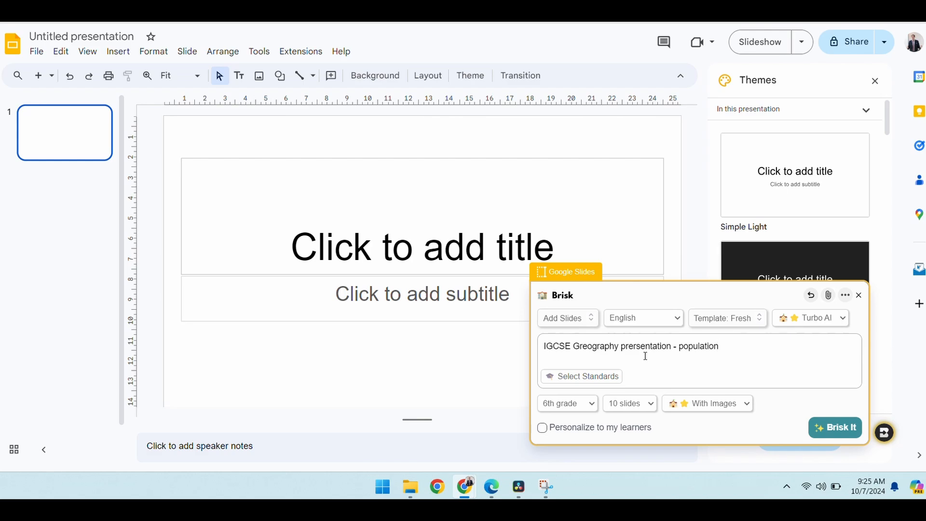
{"action": "mouse_move", "coordinate": [804, 422]}
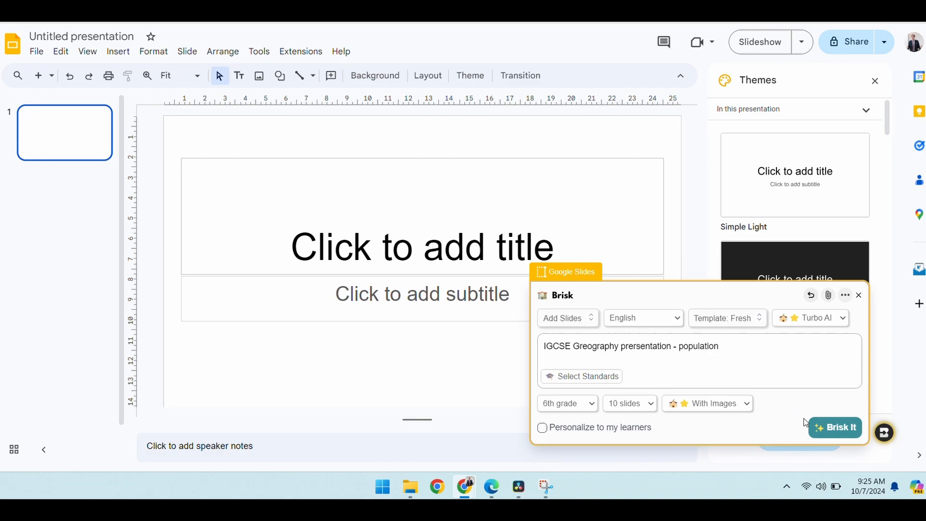
{"action": "mouse_move", "coordinate": [835, 427]}
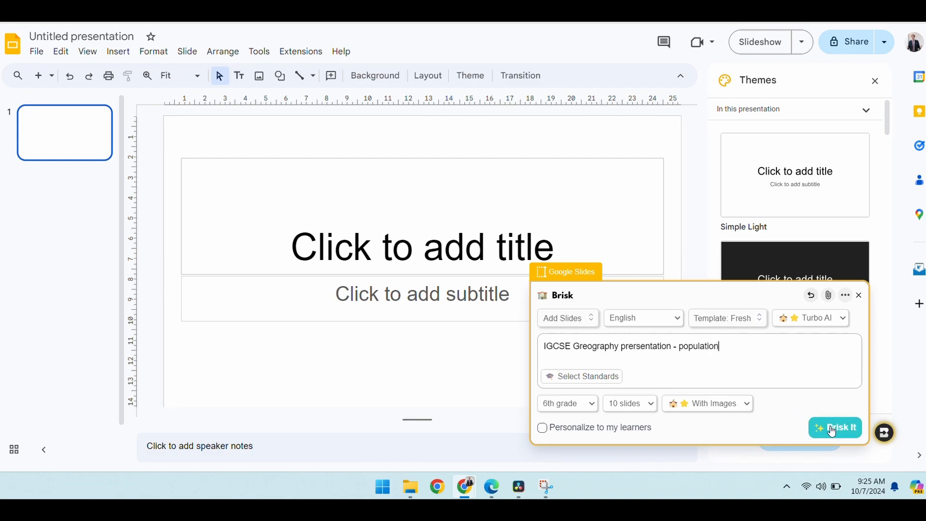
Step: Run Brisk It so the population deck starts generating into the presentation
{"action": "left_click", "coordinate": [835, 428]}
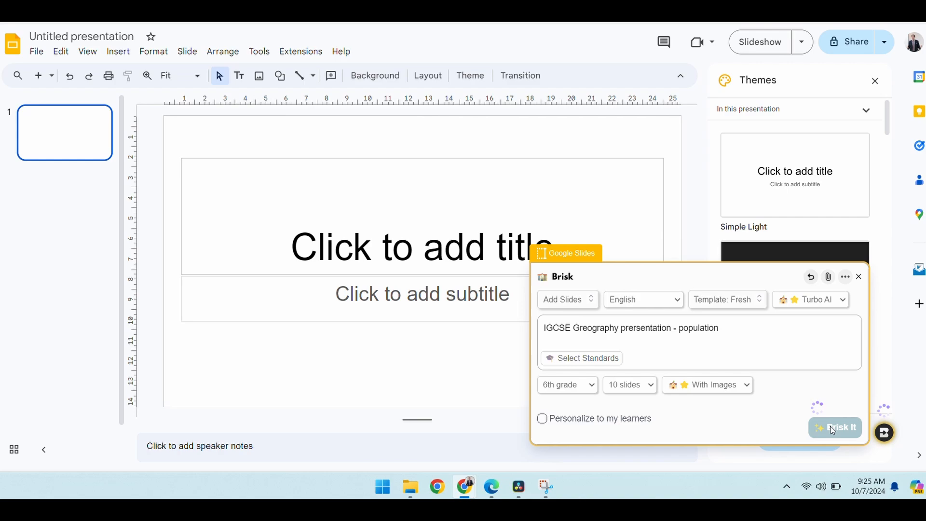
{"action": "left_click", "coordinate": [835, 427]}
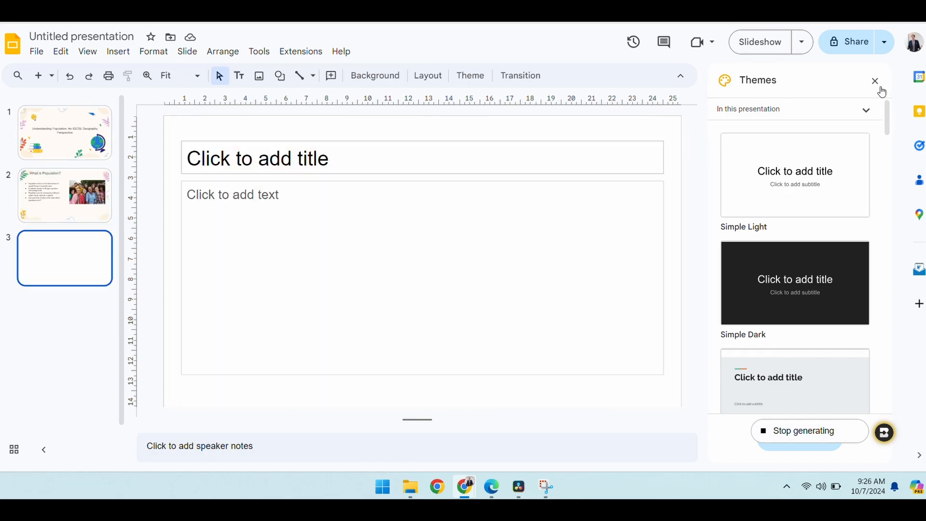
Step: Dismiss the themes list and review the title and Population Growth slides
{"action": "left_click", "coordinate": [875, 80]}
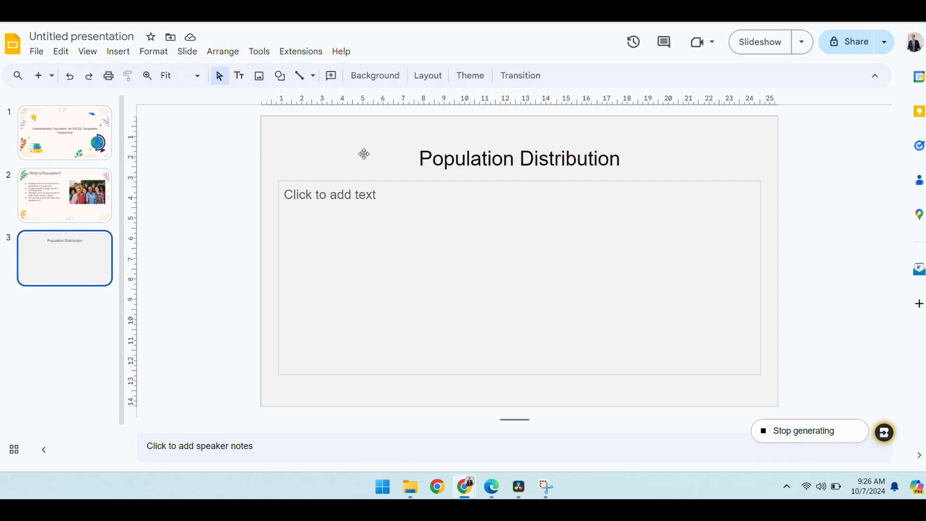
{"action": "left_click", "coordinate": [64, 132]}
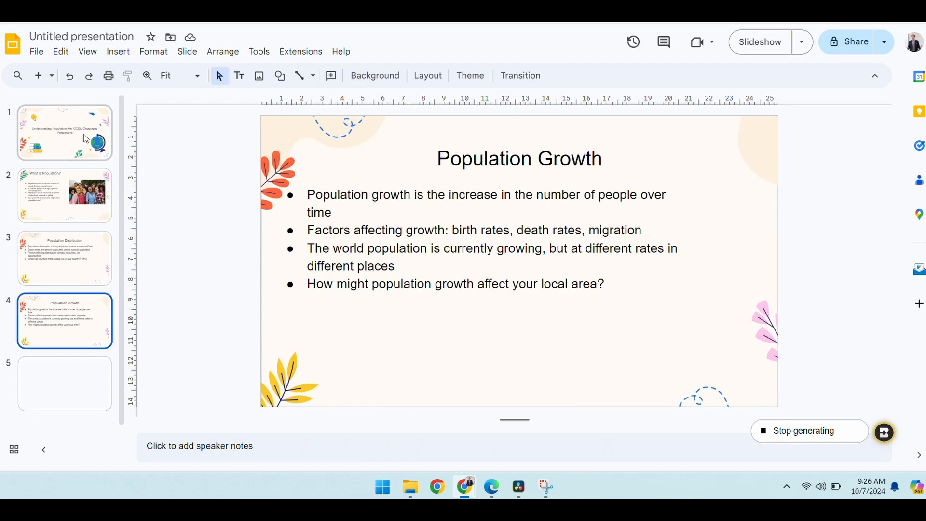
{"action": "left_click", "coordinate": [65, 258]}
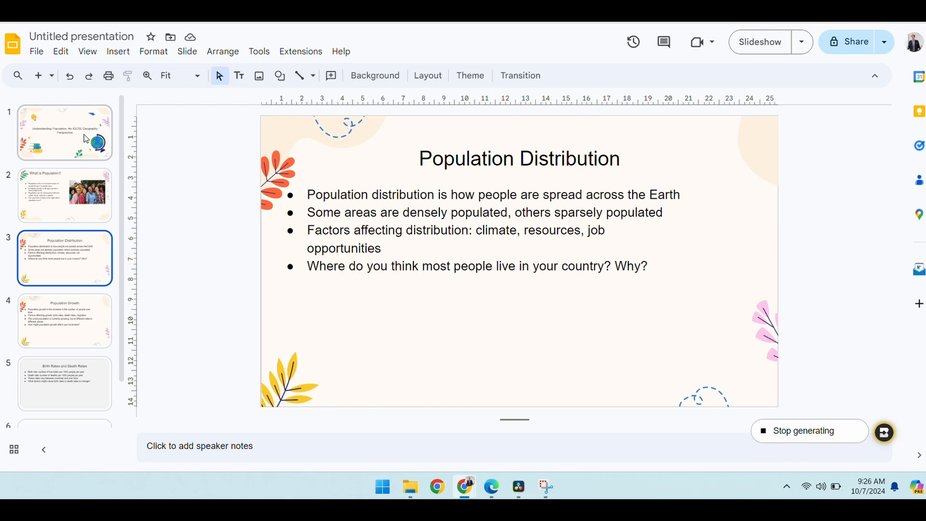
{"action": "scroll", "scroll_direction": "down", "scroll_amount": 3}
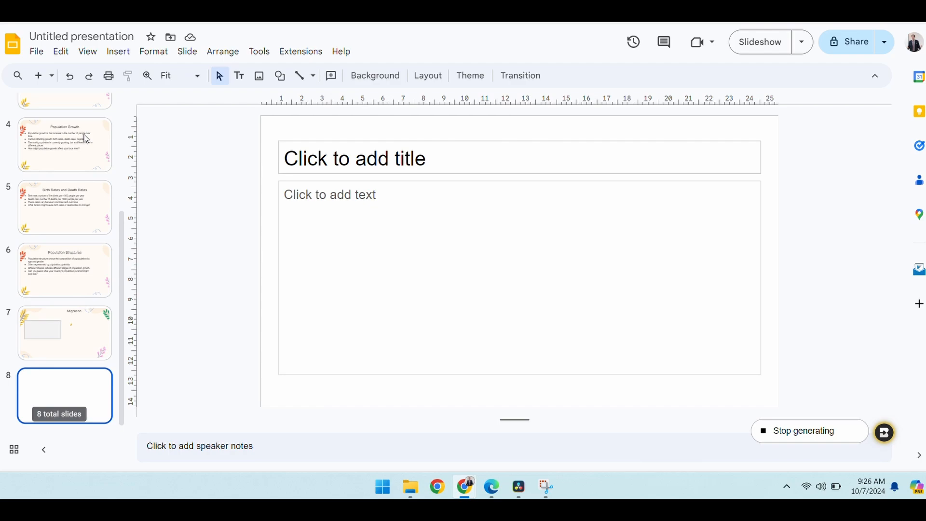
{"action": "left_click", "coordinate": [64, 132]}
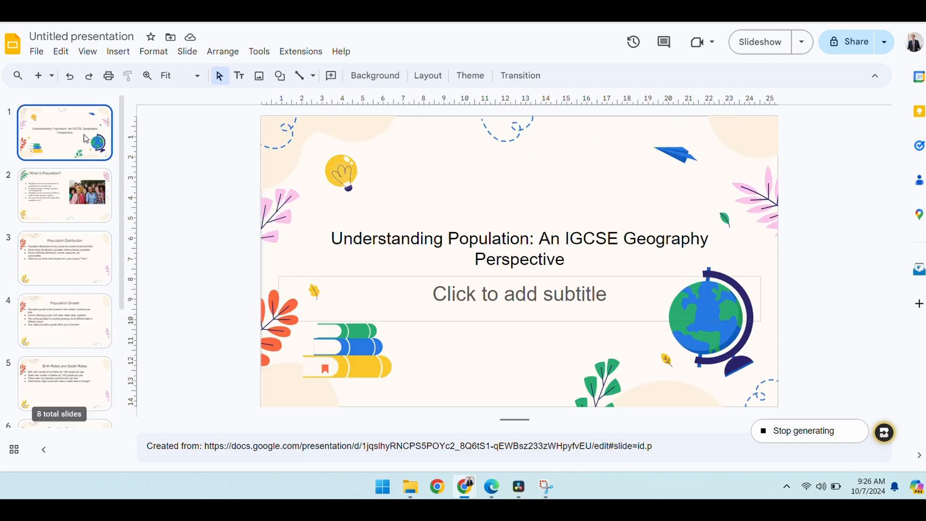
{"action": "left_click", "coordinate": [65, 270]}
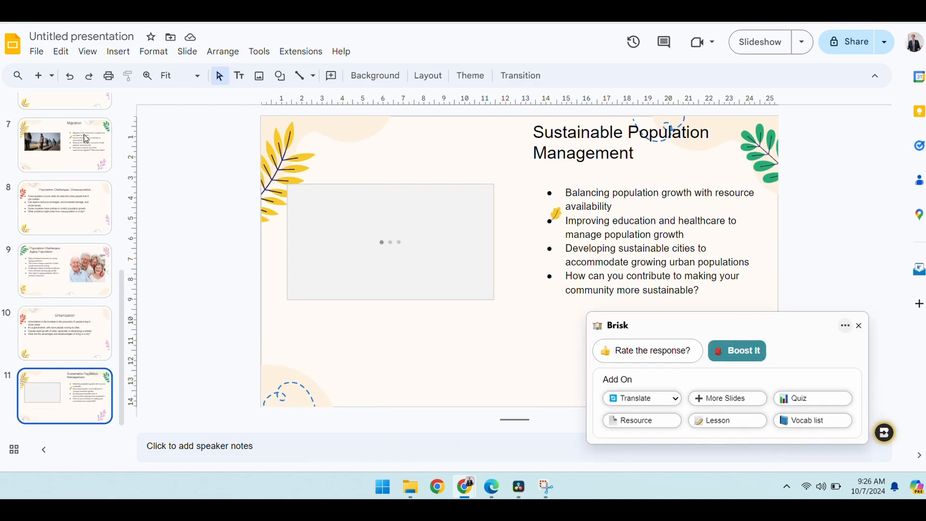
{"action": "left_click", "coordinate": [65, 270]}
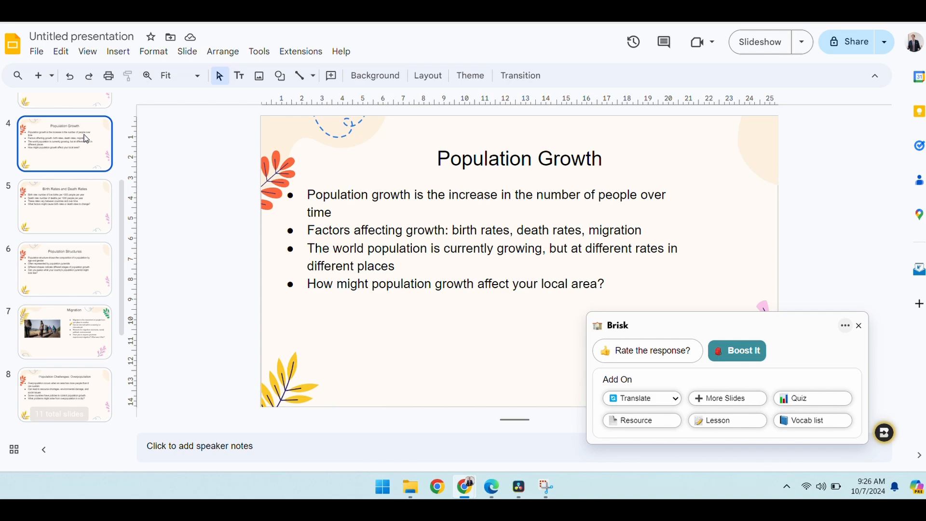
{"action": "mouse_move", "coordinate": [600, 335]}
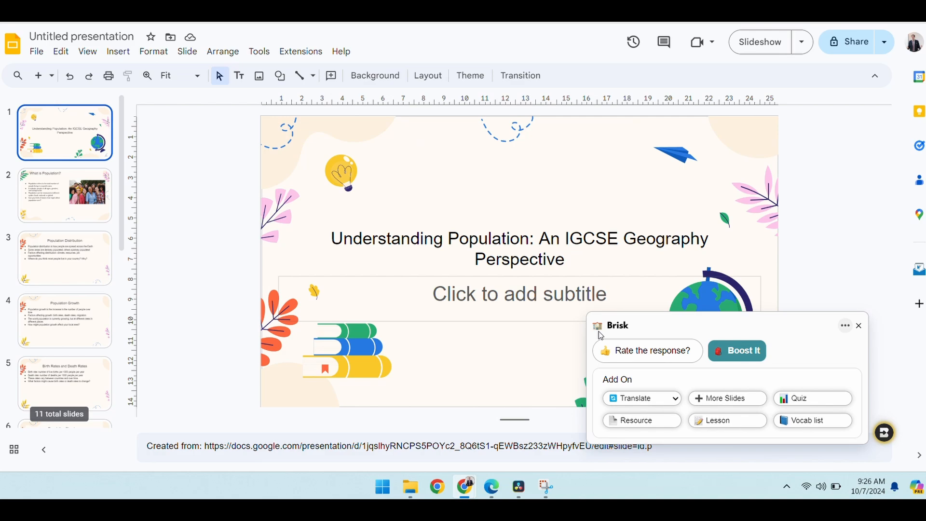
Step: Review What is Population?, Population Distribution, Birth and Death Rates, through to Migration
{"action": "left_click", "coordinate": [65, 195]}
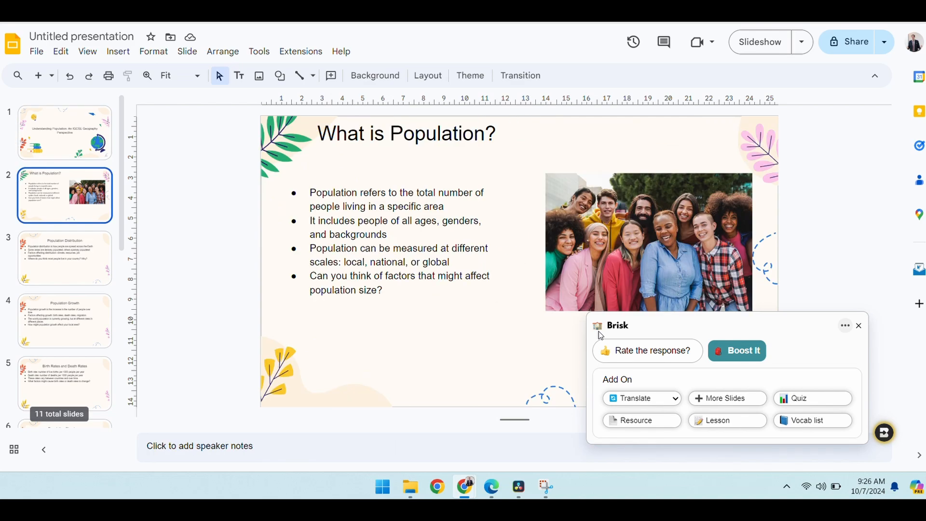
{"action": "left_click", "coordinate": [64, 258]}
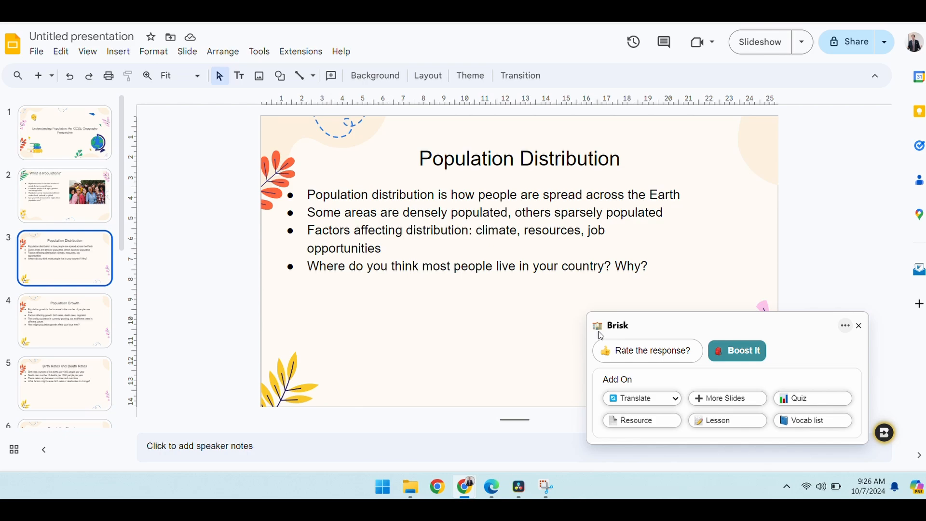
{"action": "left_click", "coordinate": [65, 383]}
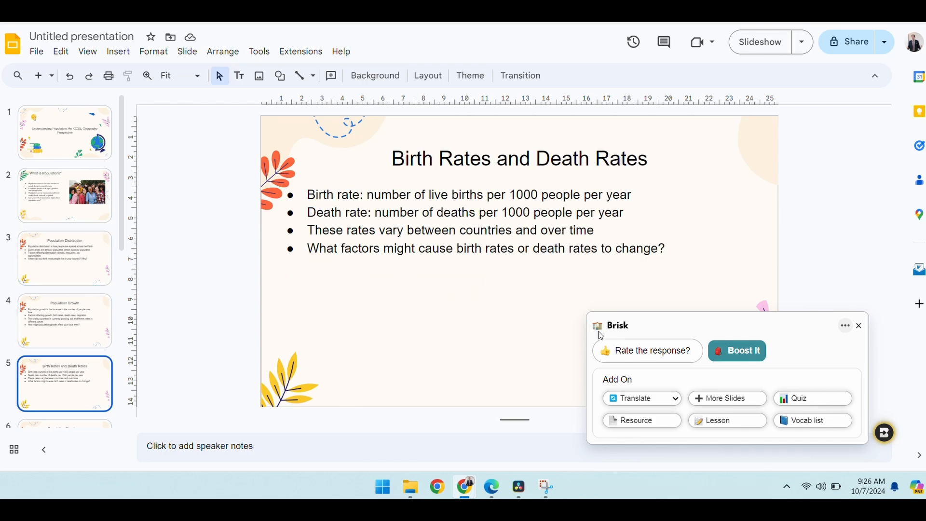
{"action": "left_click", "coordinate": [65, 392]}
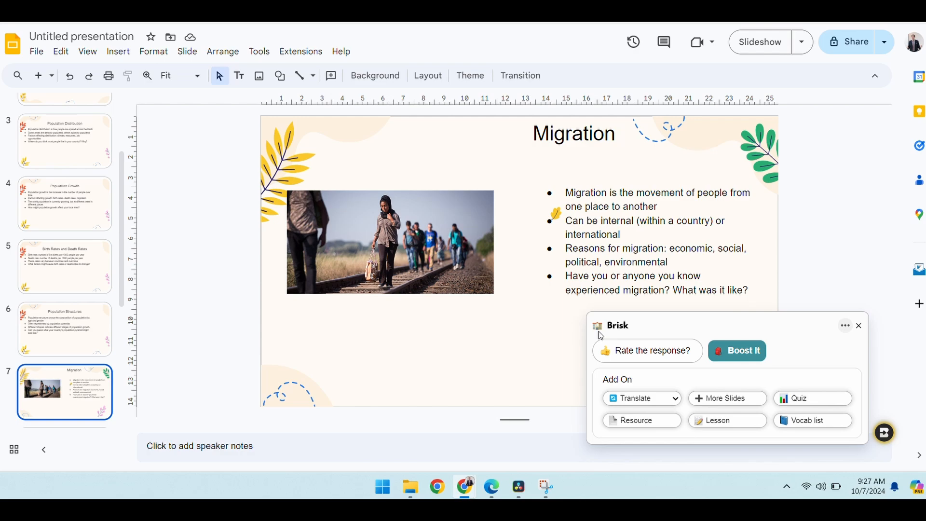
{"action": "mouse_move", "coordinate": [862, 353]}
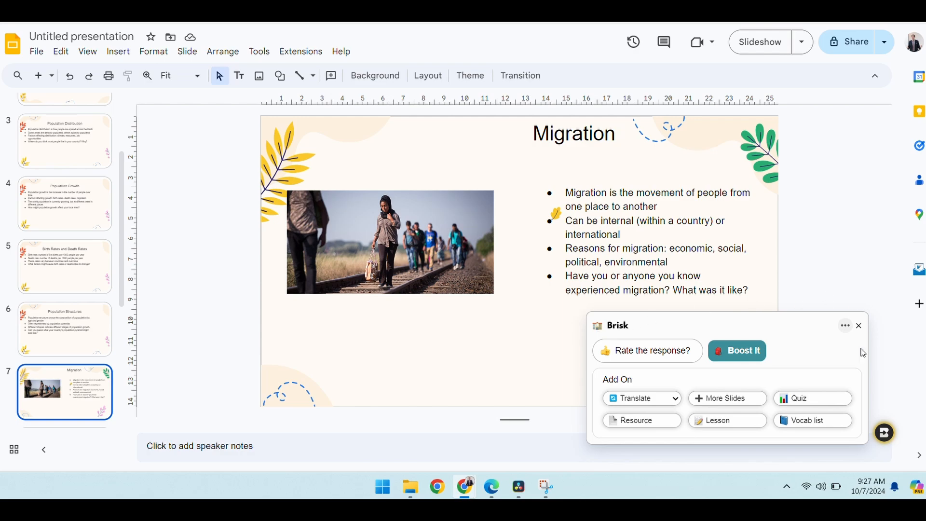
{"action": "mouse_move", "coordinate": [800, 403]}
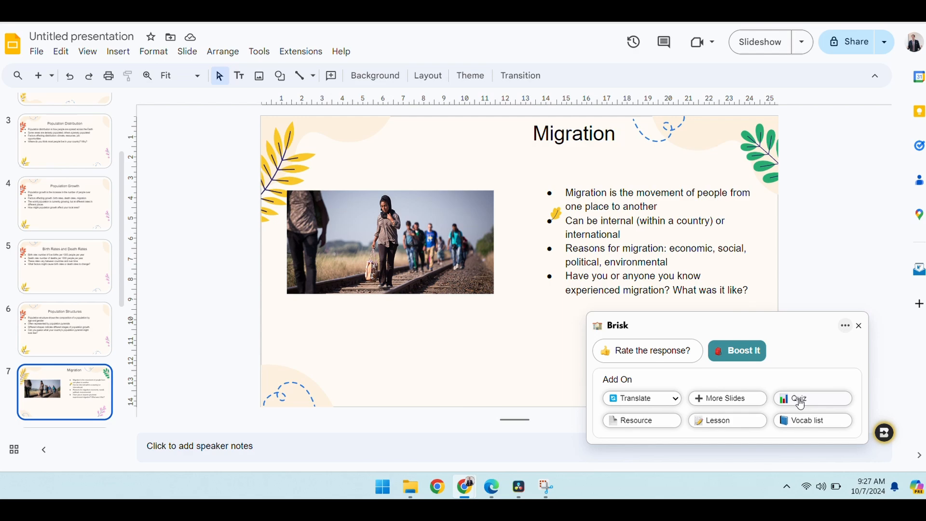
Step: Request a 10-question multiple-choice quiz from Brisk and choose New Form as output
{"action": "left_click", "coordinate": [812, 398]}
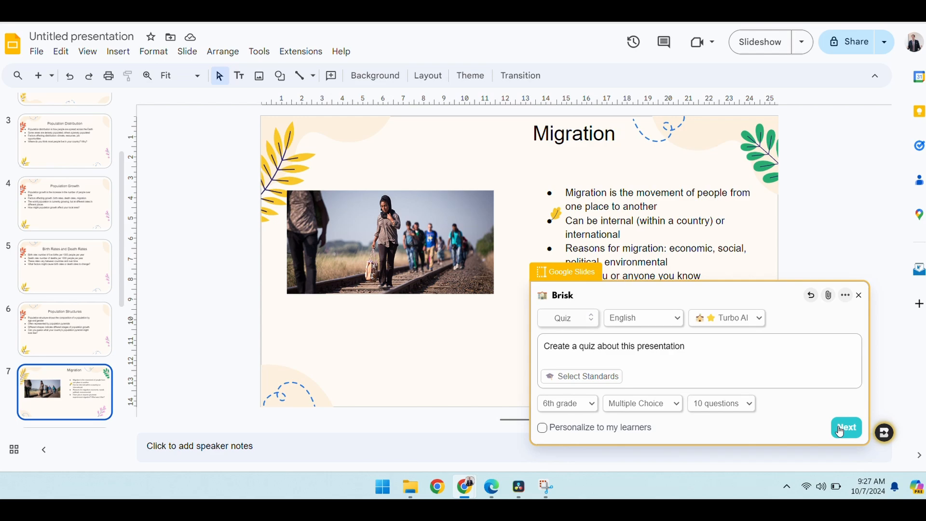
{"action": "left_click", "coordinate": [846, 427]}
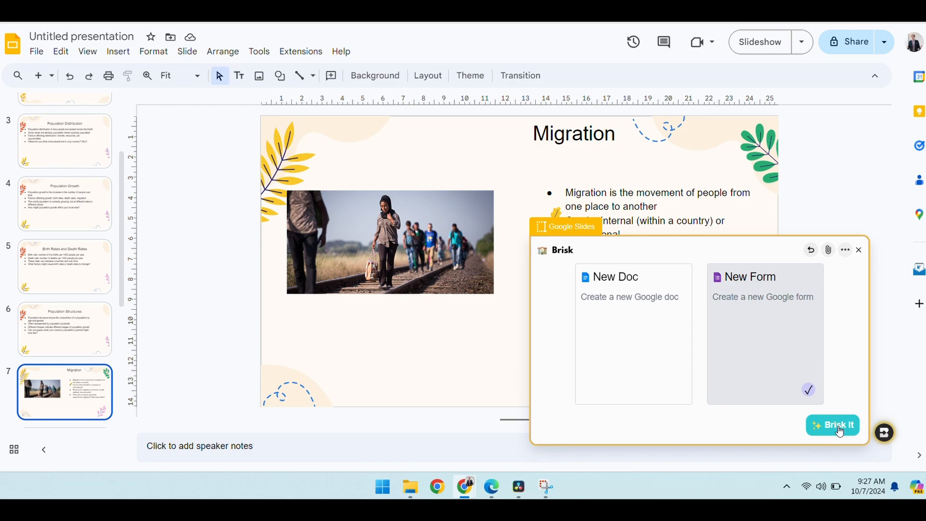
Step: Run Brisk It so a new Google Form titled 'New Quiz' opens
{"action": "left_click", "coordinate": [832, 424]}
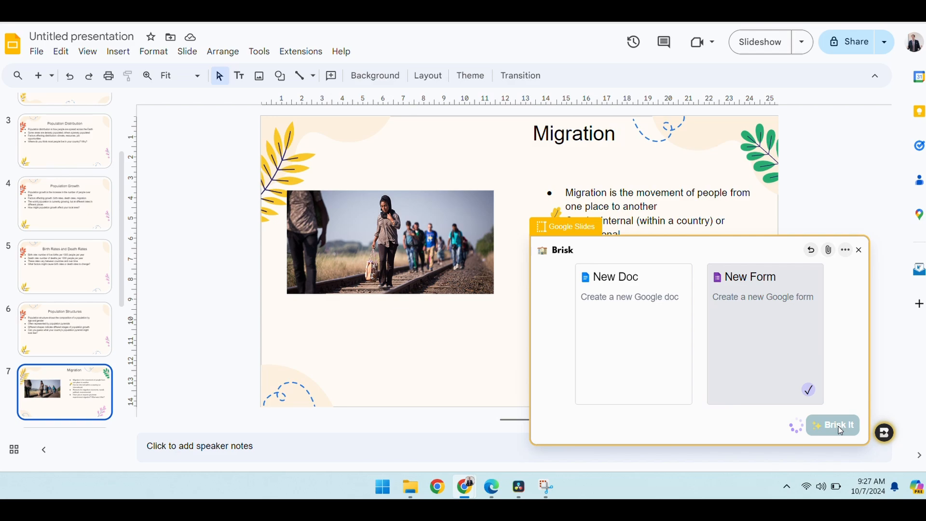
{"action": "left_click", "coordinate": [832, 424]}
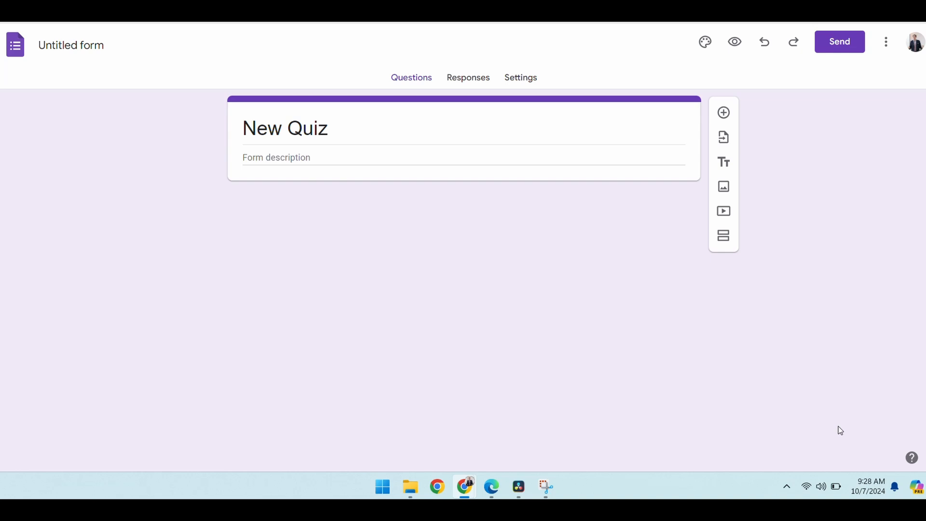
Step: Scroll through the generated required multiple-choice population questions, totalling 20 points
{"action": "left_click", "coordinate": [284, 127]}
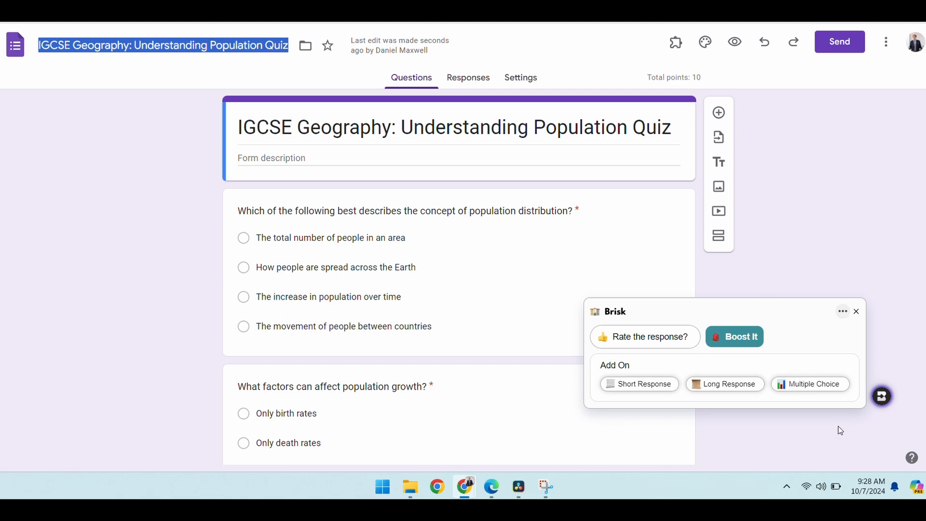
{"action": "mouse_move", "coordinate": [526, 299]}
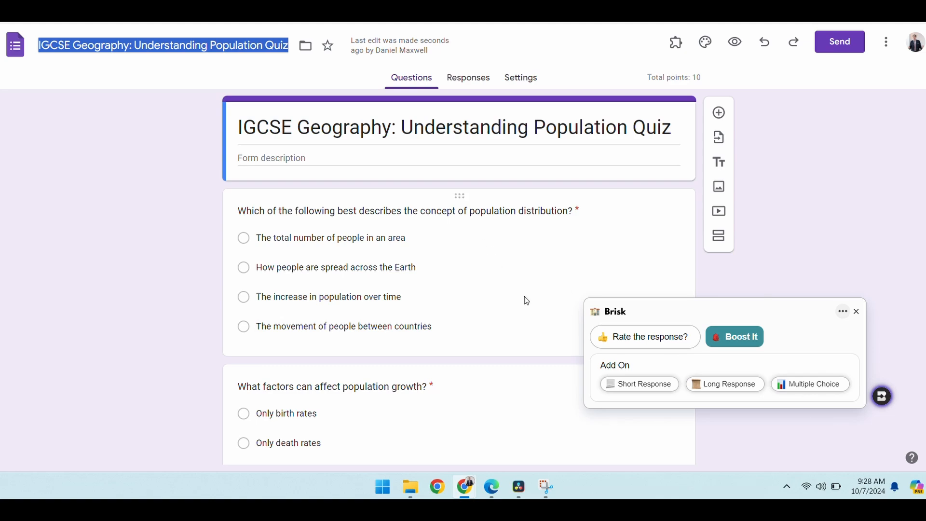
{"action": "scroll", "scroll_direction": "down", "scroll_amount": 3}
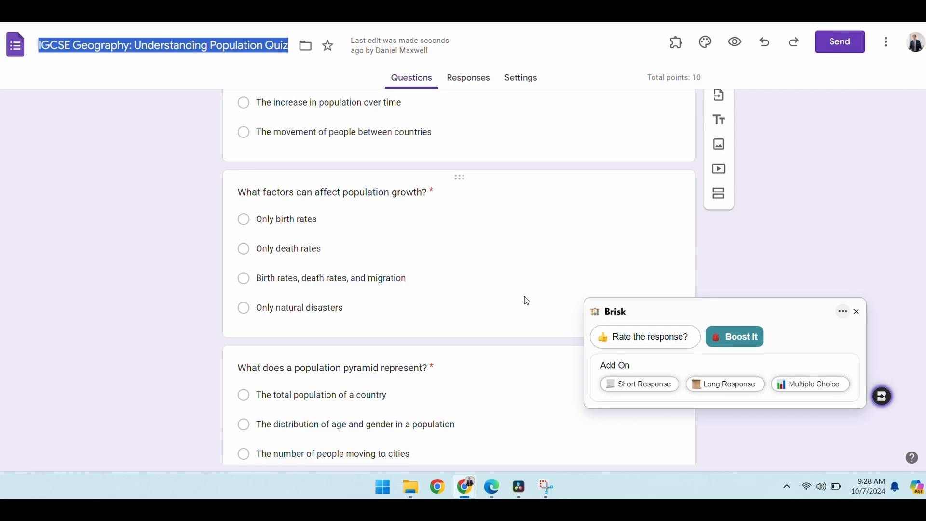
{"action": "scroll", "scroll_direction": "down", "scroll_amount": 3}
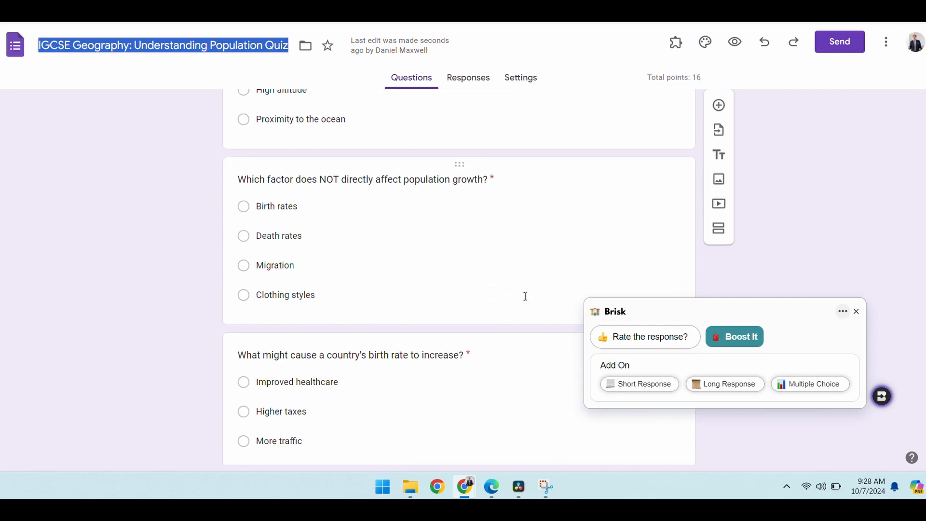
{"action": "scroll", "scroll_direction": "down", "scroll_amount": 3}
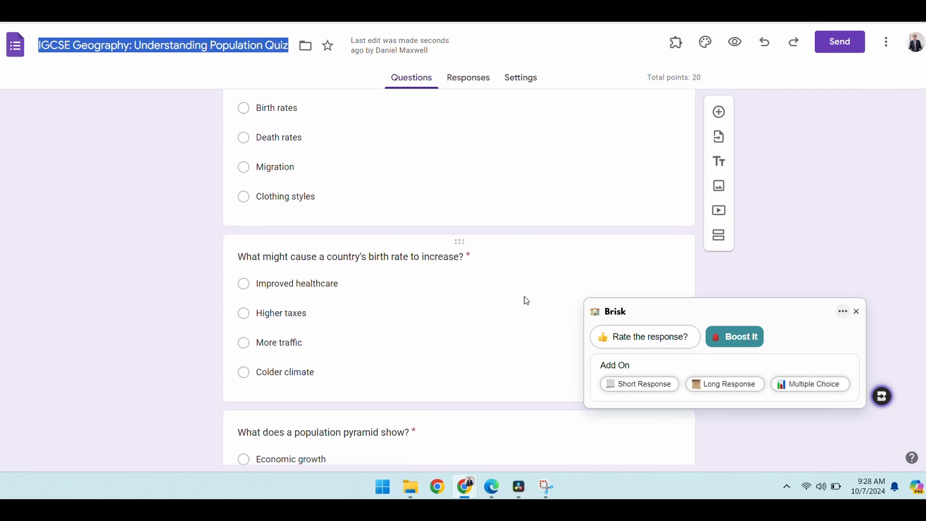
{"action": "scroll", "scroll_direction": "down", "scroll_amount": 3}
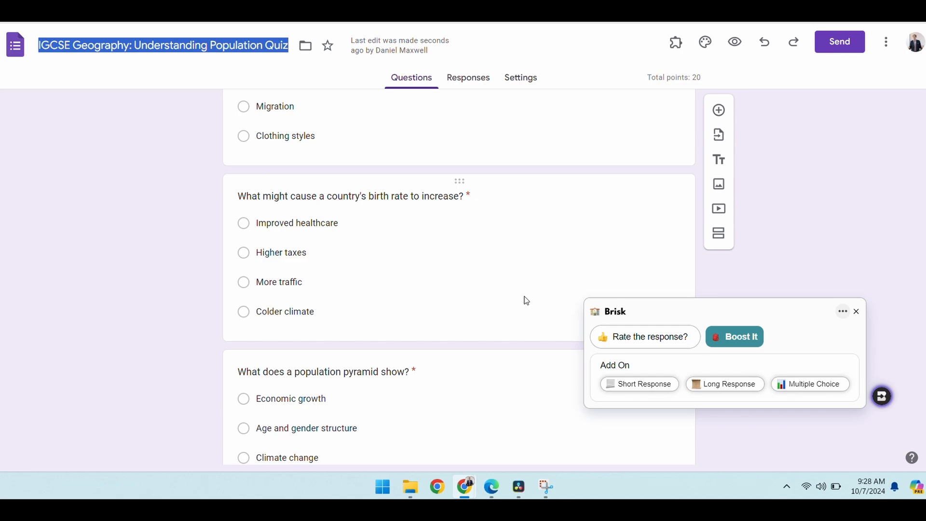
{"action": "scroll", "scroll_direction": "down", "scroll_amount": 3}
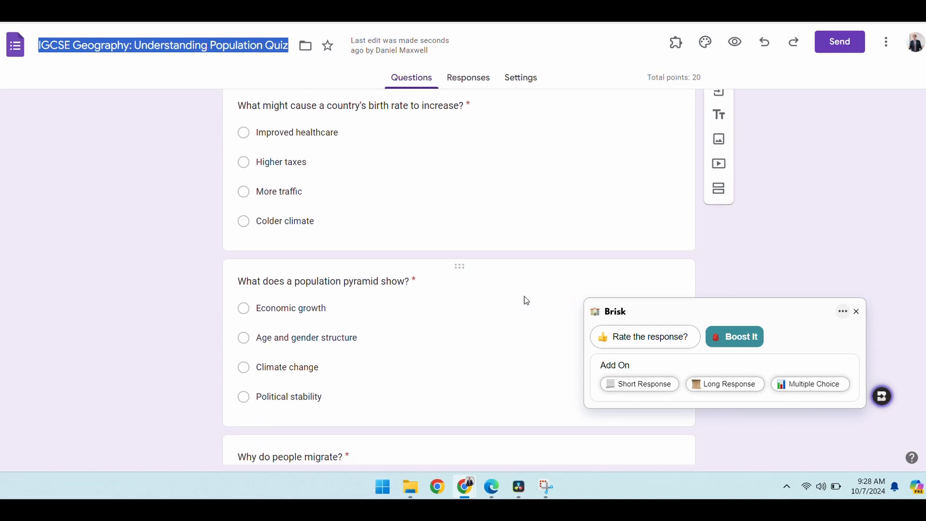
{"action": "scroll", "scroll_direction": "down", "scroll_amount": 3}
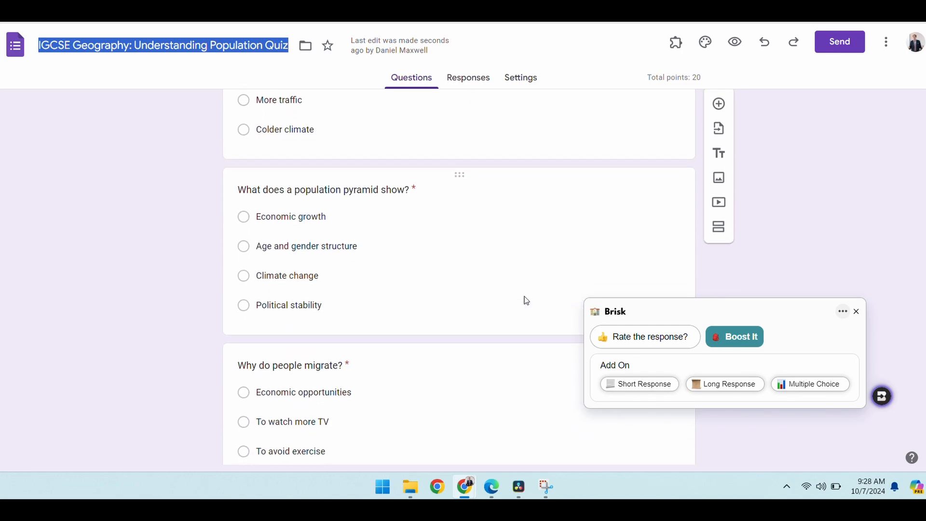
{"action": "scroll", "scroll_direction": "down", "scroll_amount": 3}
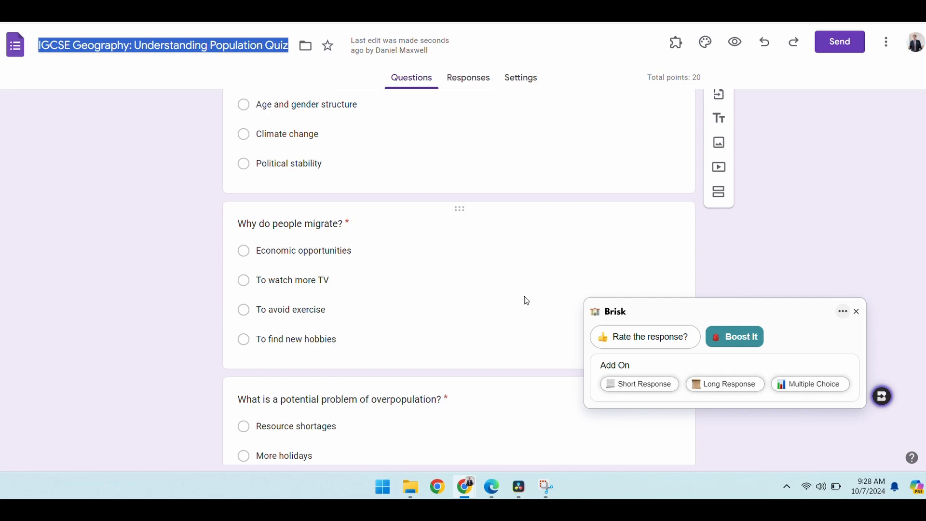
{"action": "scroll", "scroll_direction": "down", "scroll_amount": 3}
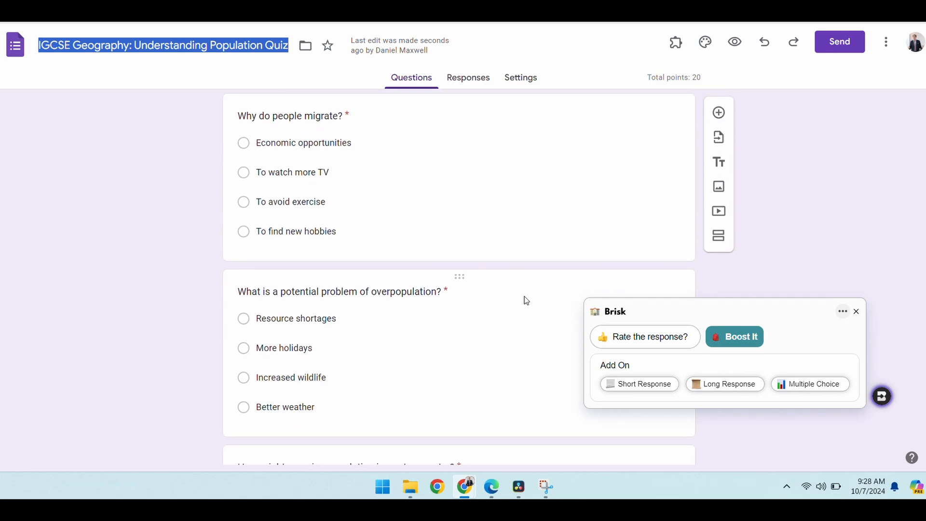
{"action": "mouse_move", "coordinate": [843, 320]}
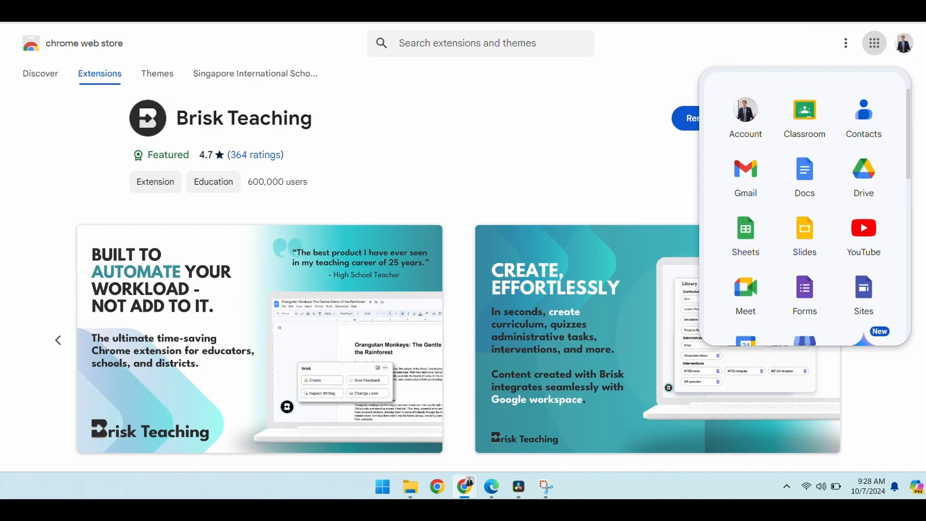
{"action": "mouse_move", "coordinate": [431, 211]}
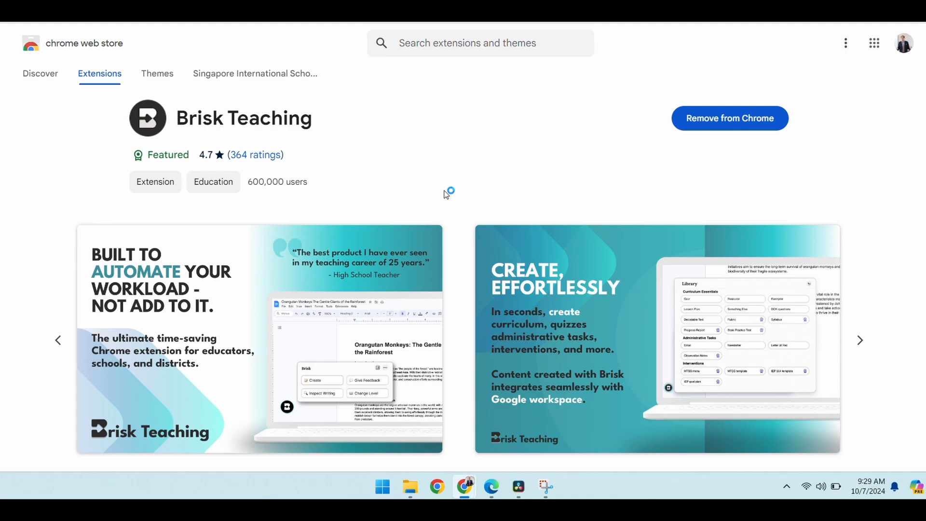
{"action": "mouse_move", "coordinate": [445, 195]}
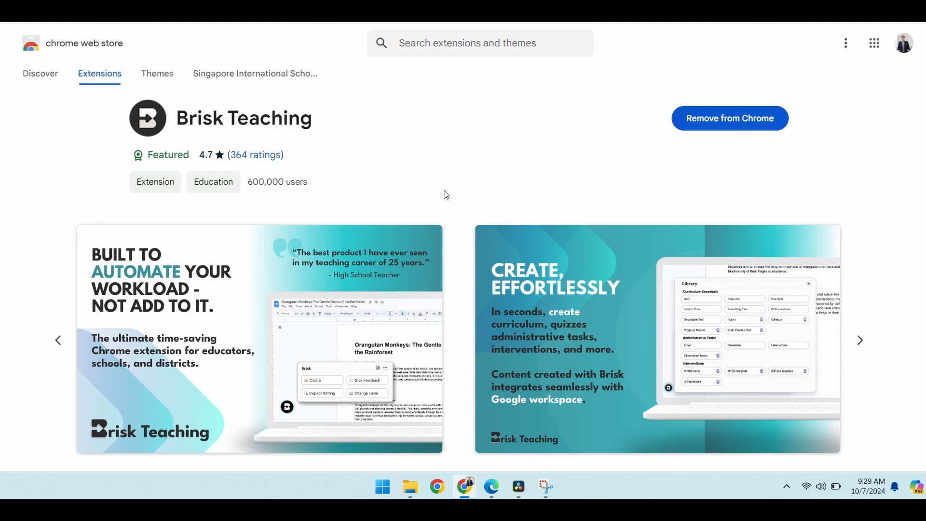